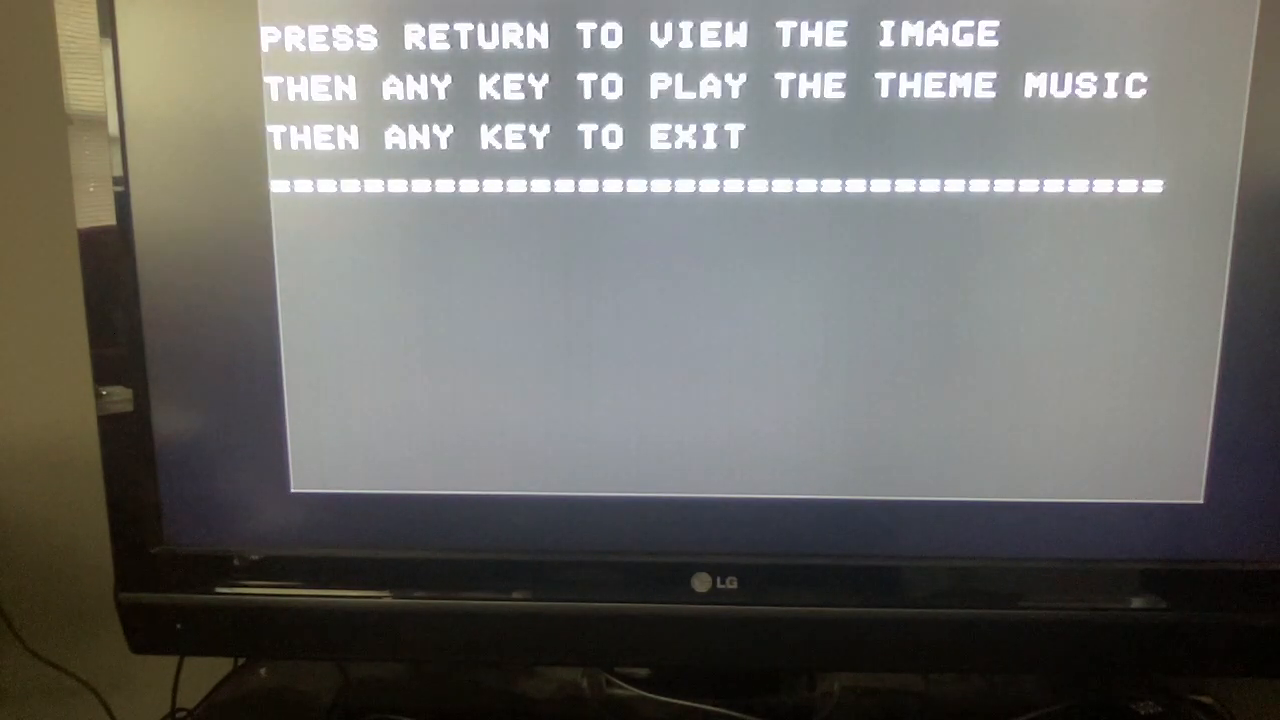
Step: Let the listing run to its last music-data line and return to the > prompt
key(return)
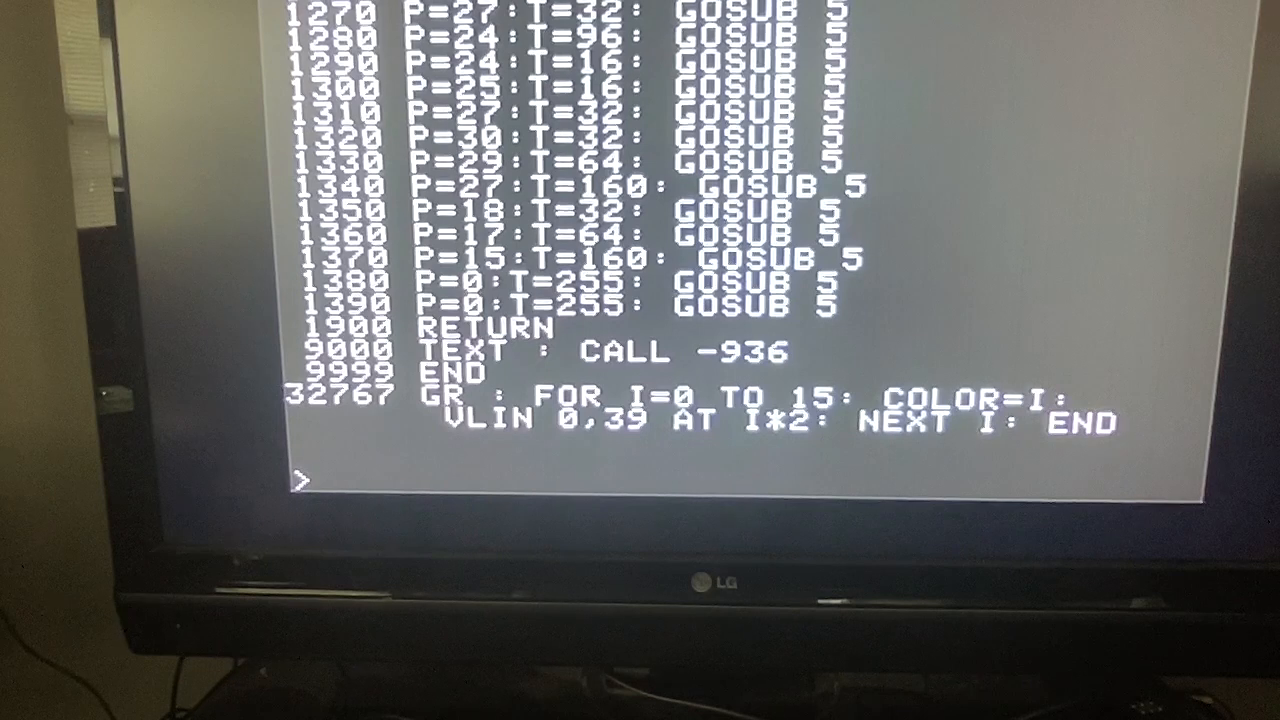
text(CATALOG)
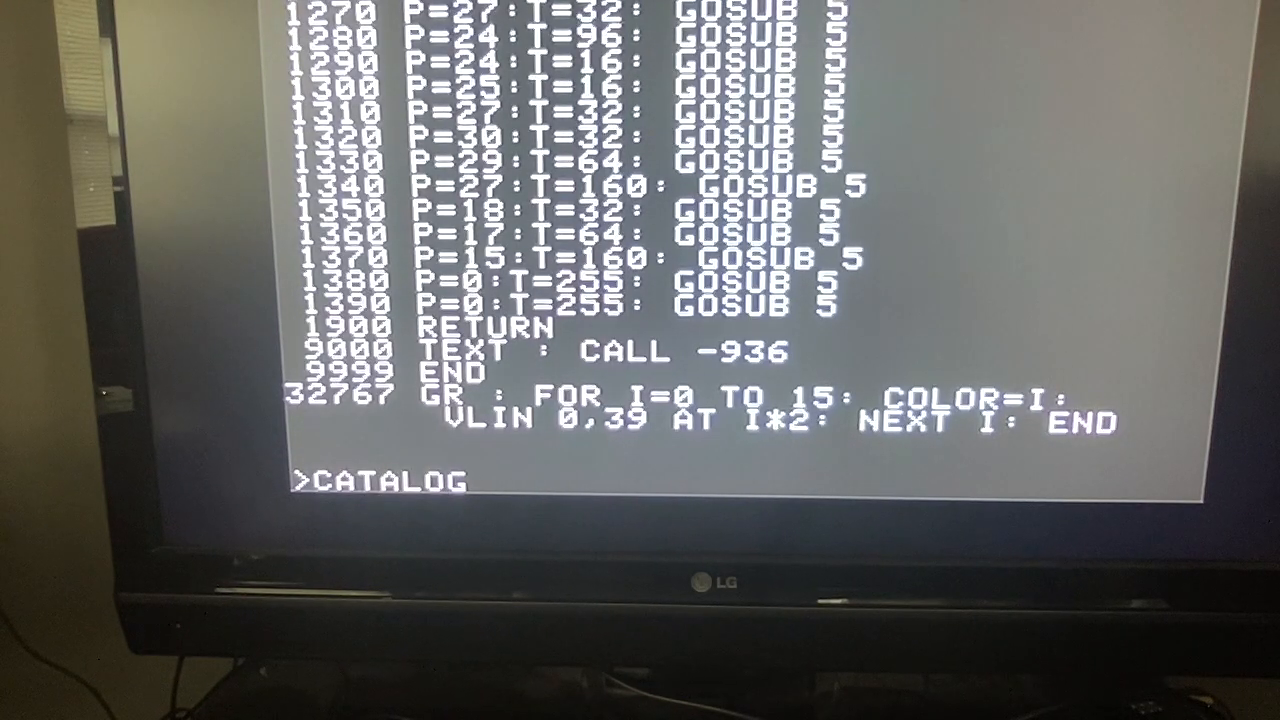
key(Return)
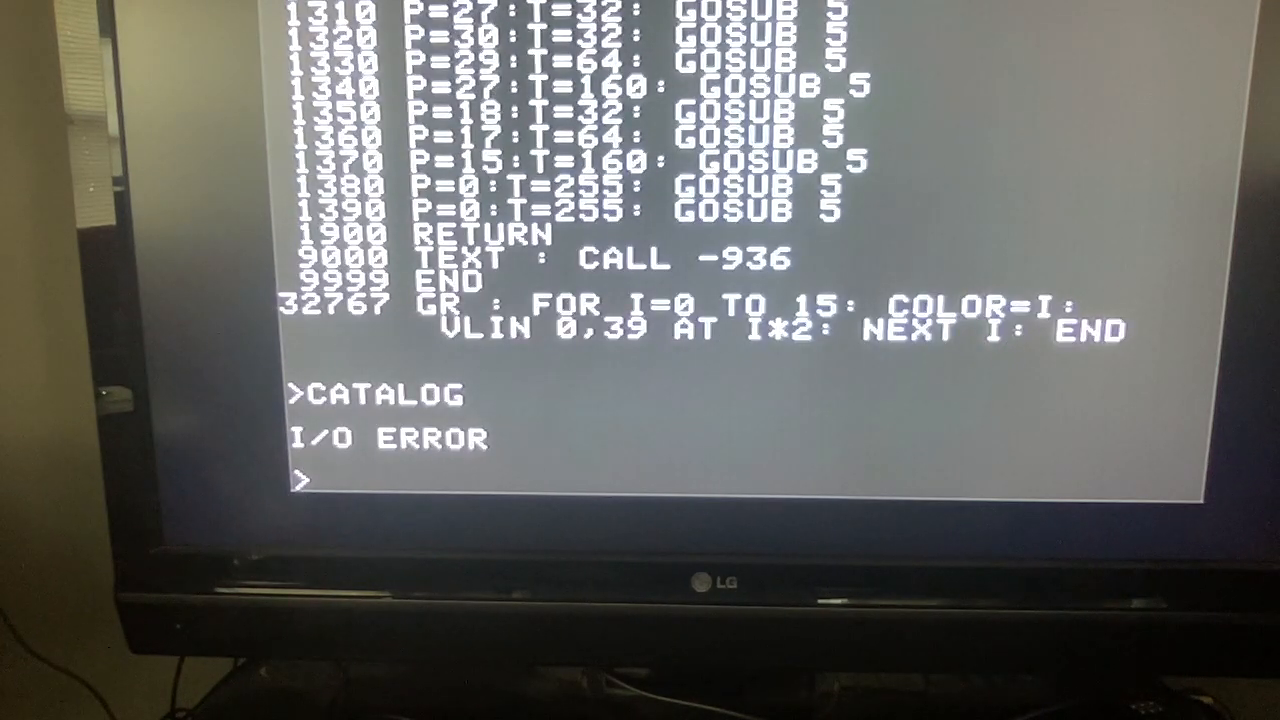
text(FP)
text(CA)
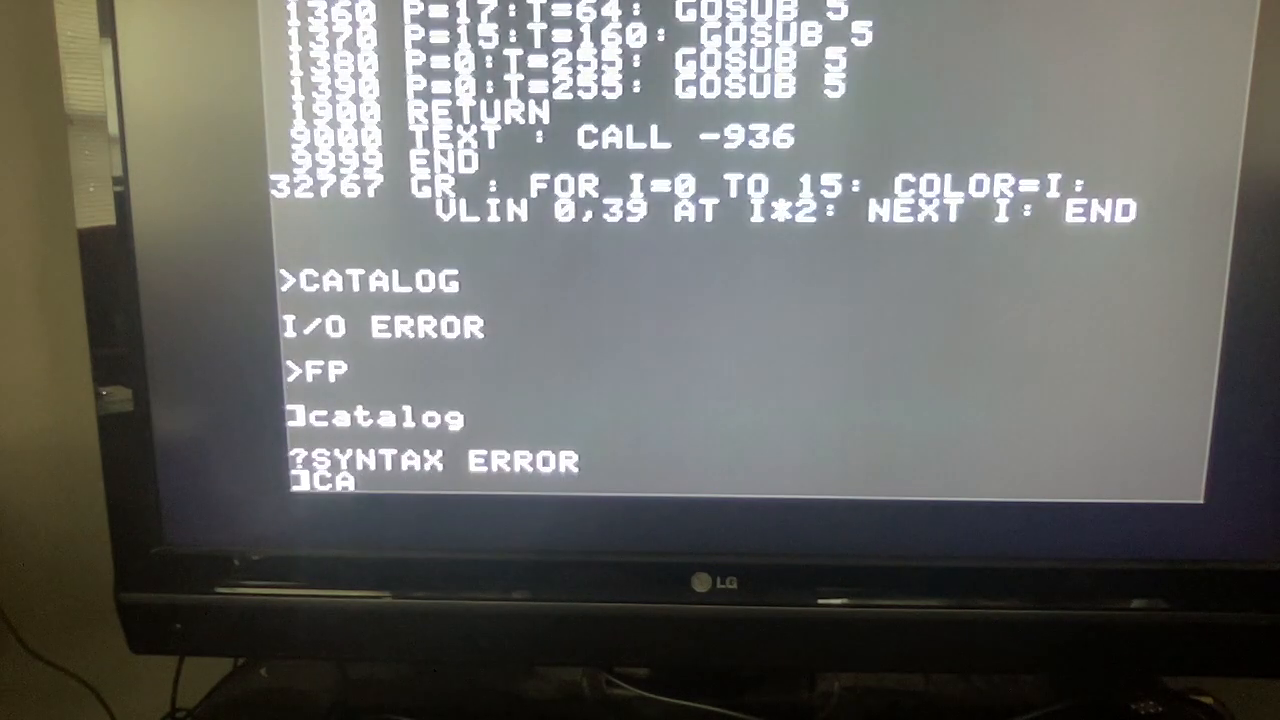
text(TALOG)
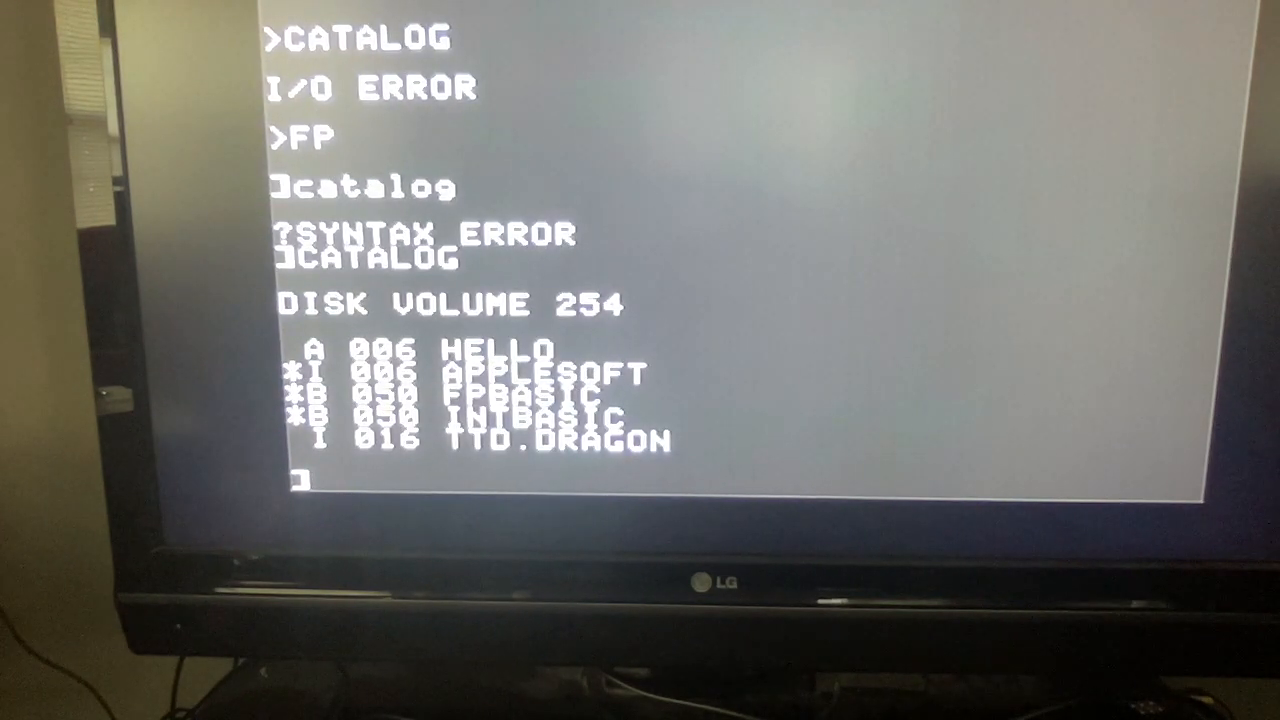
text(*)
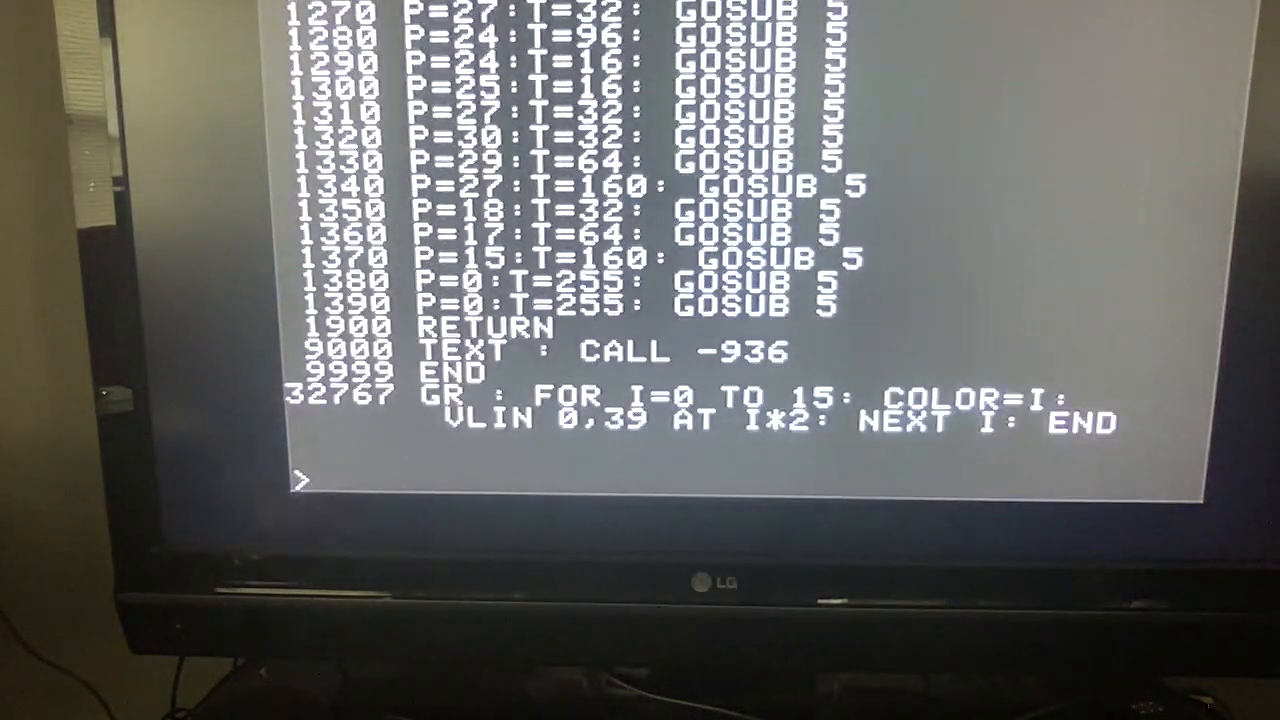
Step: List program lines 1 through 10
text(LIST 1)
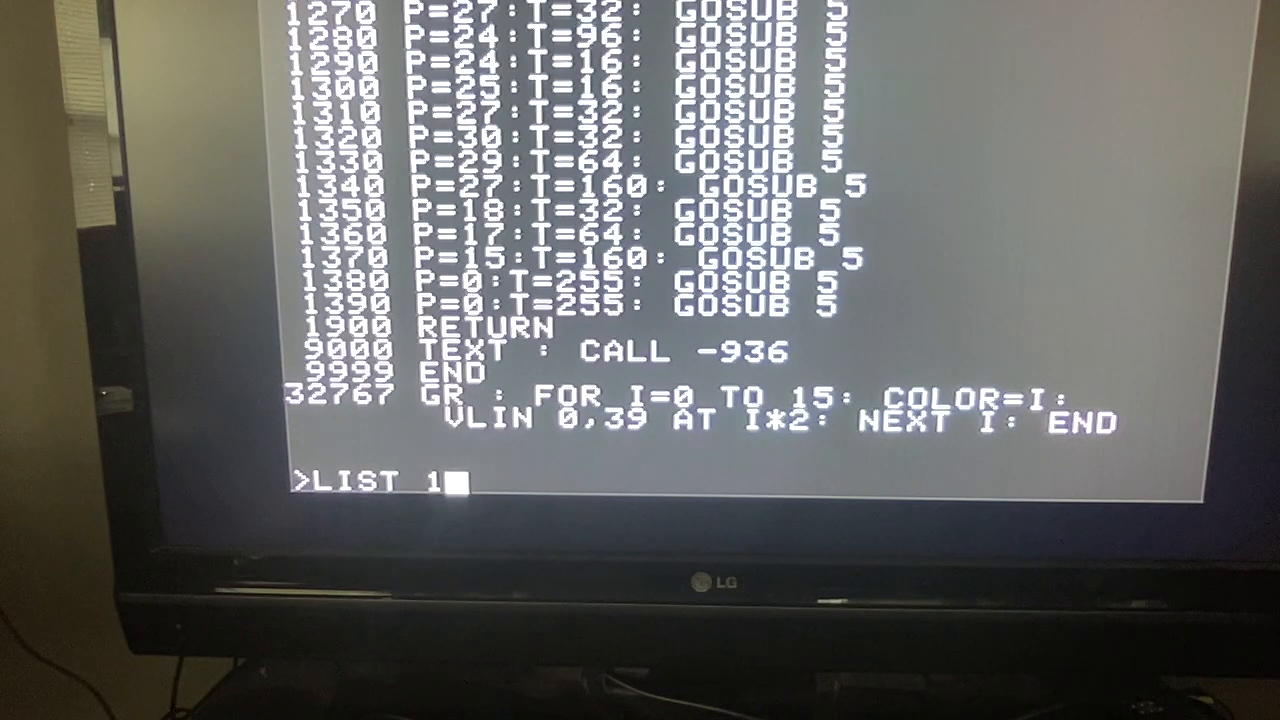
key(Return)
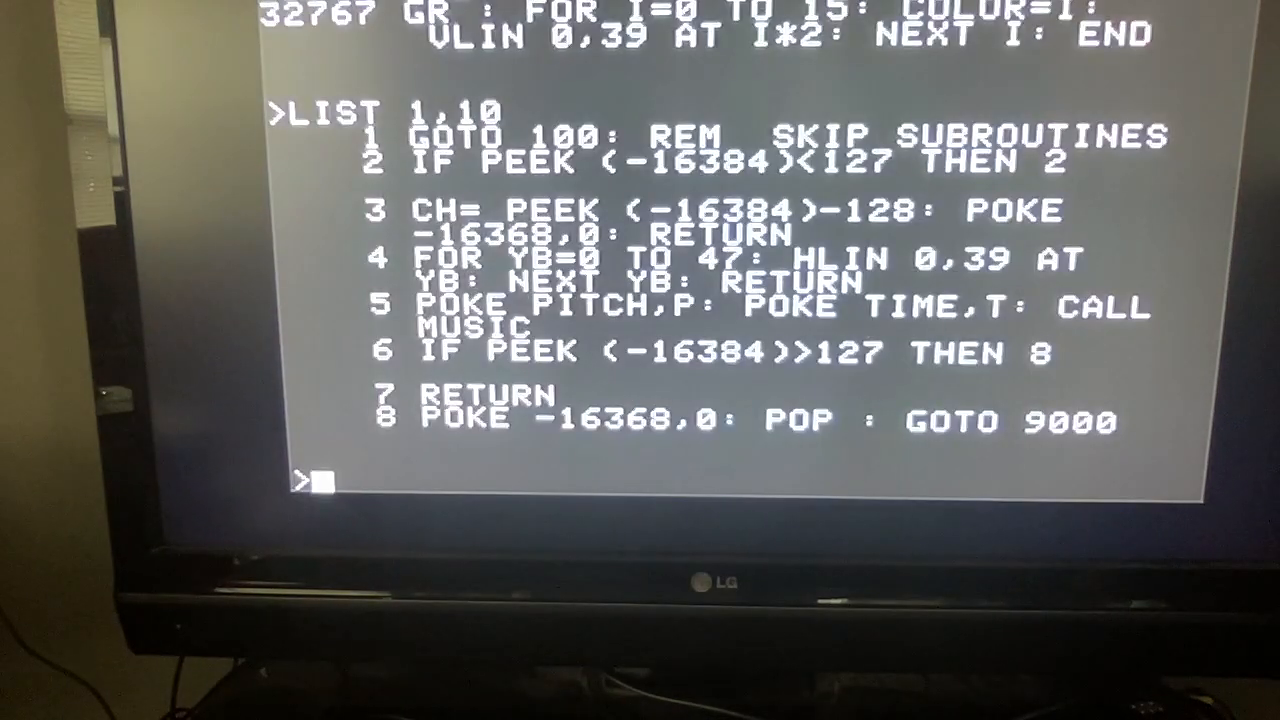
Step: Enter line 1 printing OPEN DR, WRITE DR and LIST; it is rejected with a syntax error
text(1)
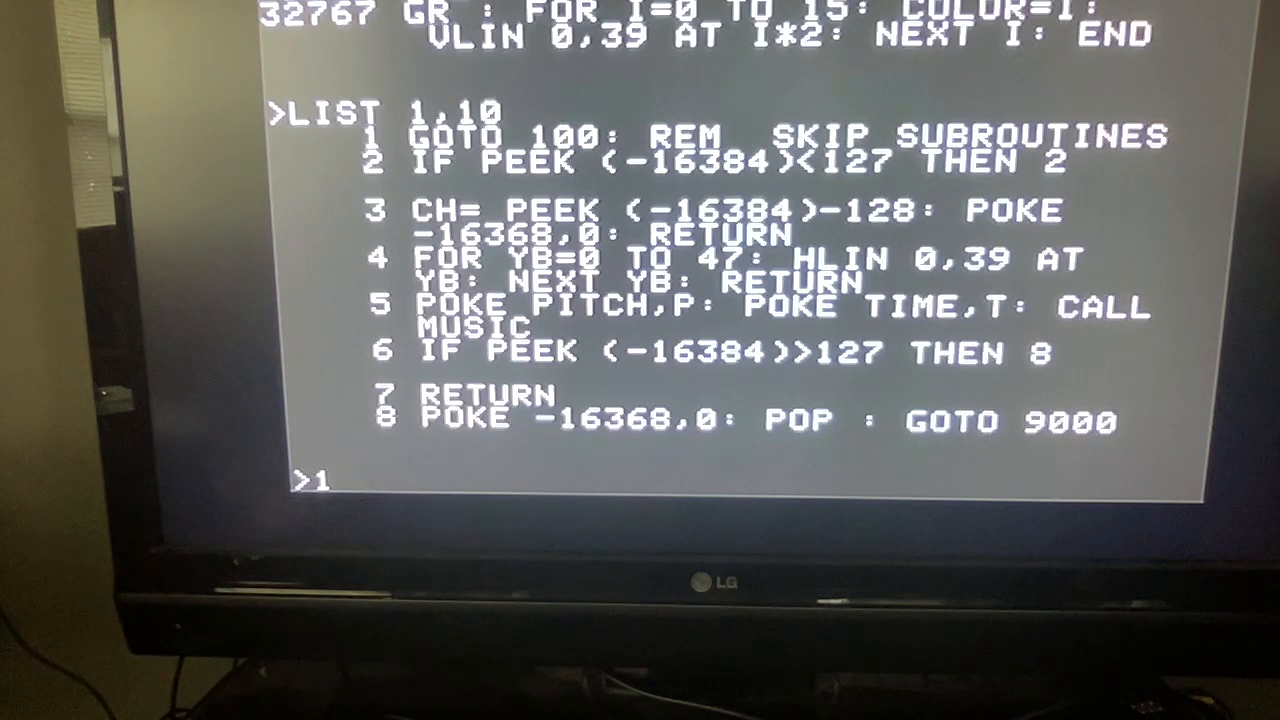
text(PRINT ")
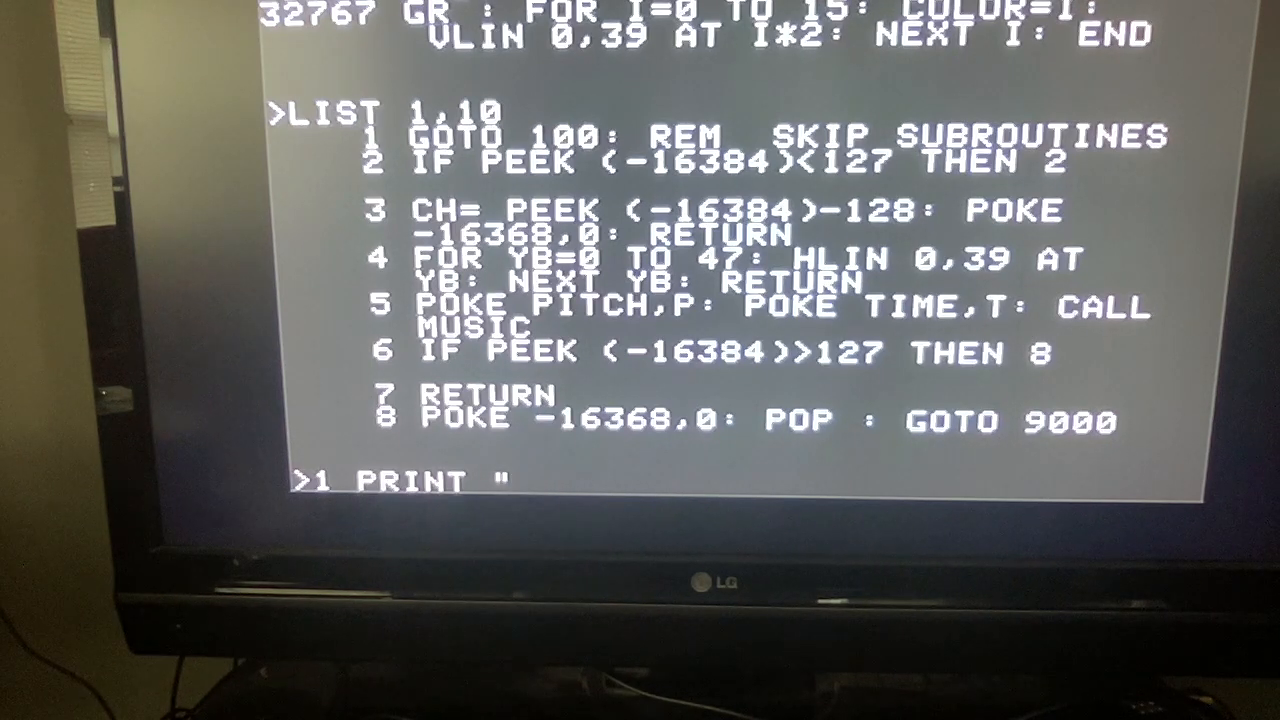
text(OPE)
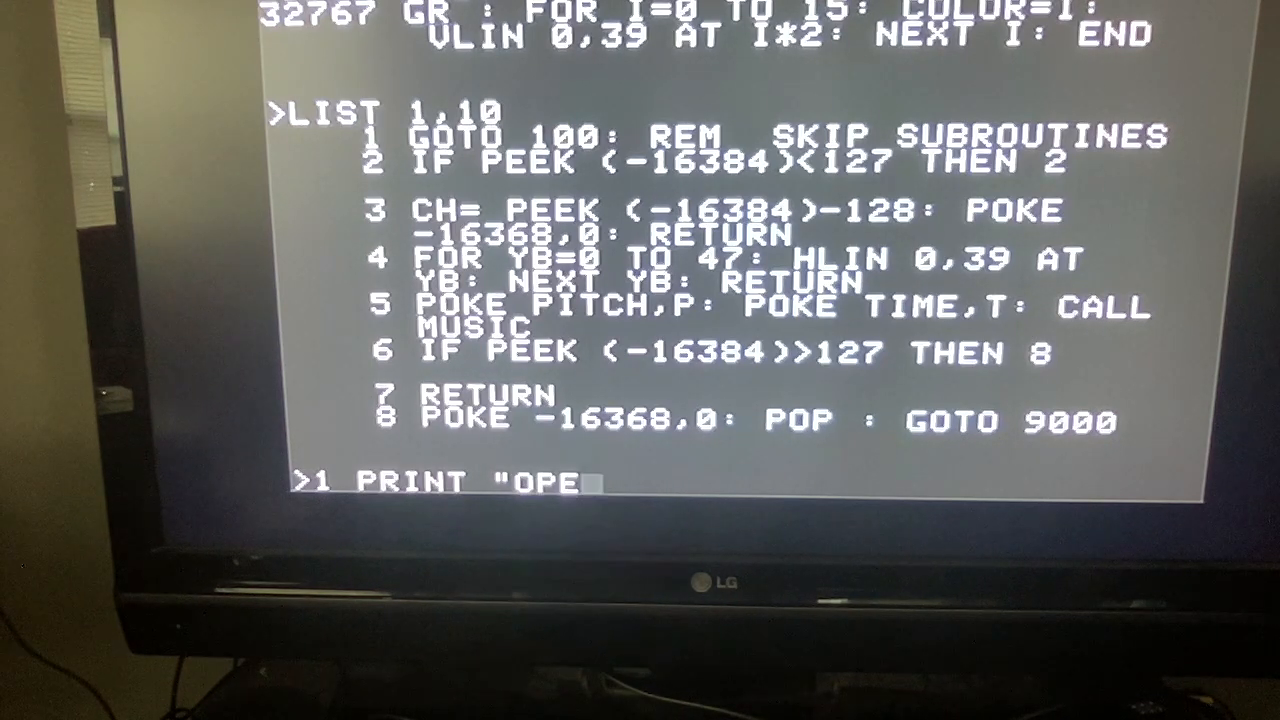
text(N D)
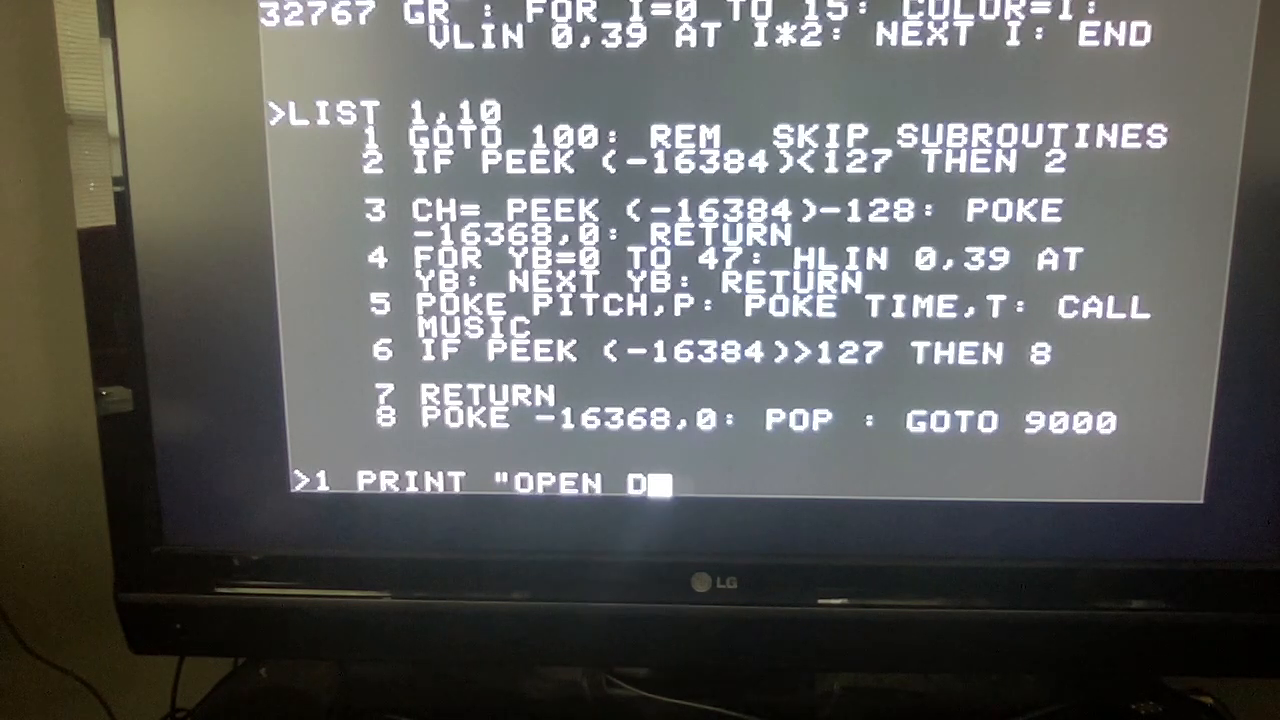
text(R)
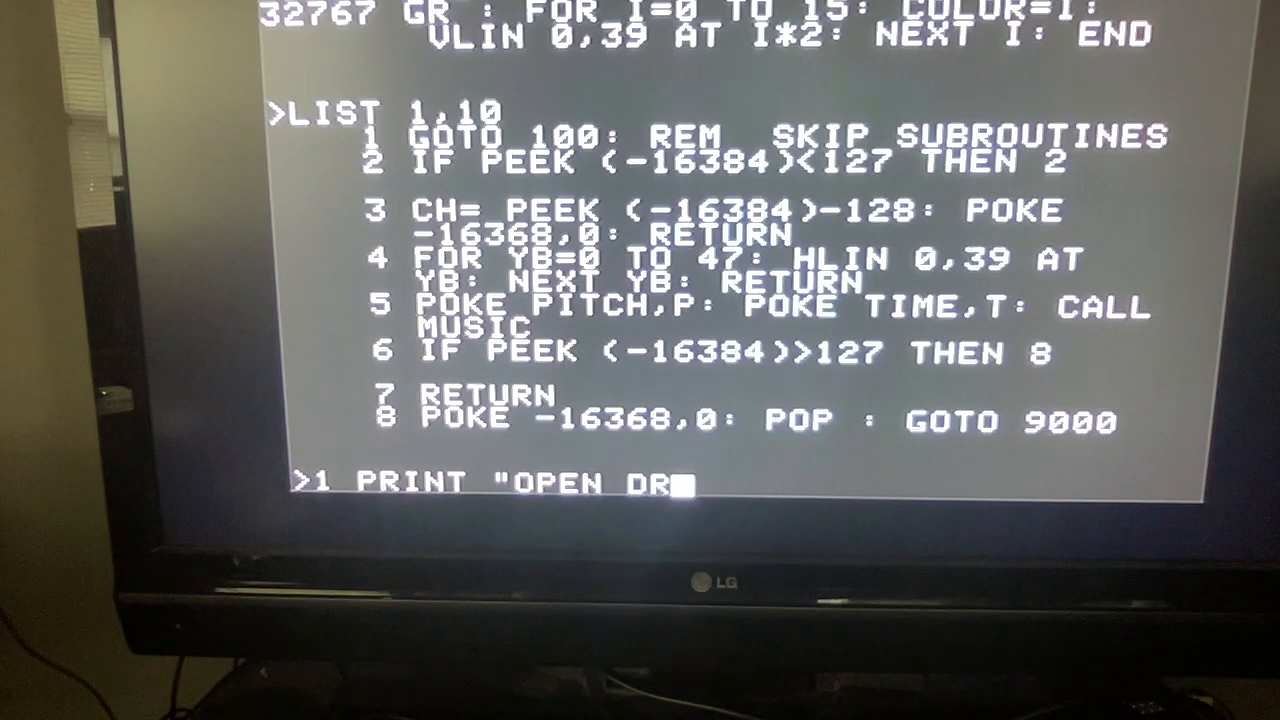
text(":)
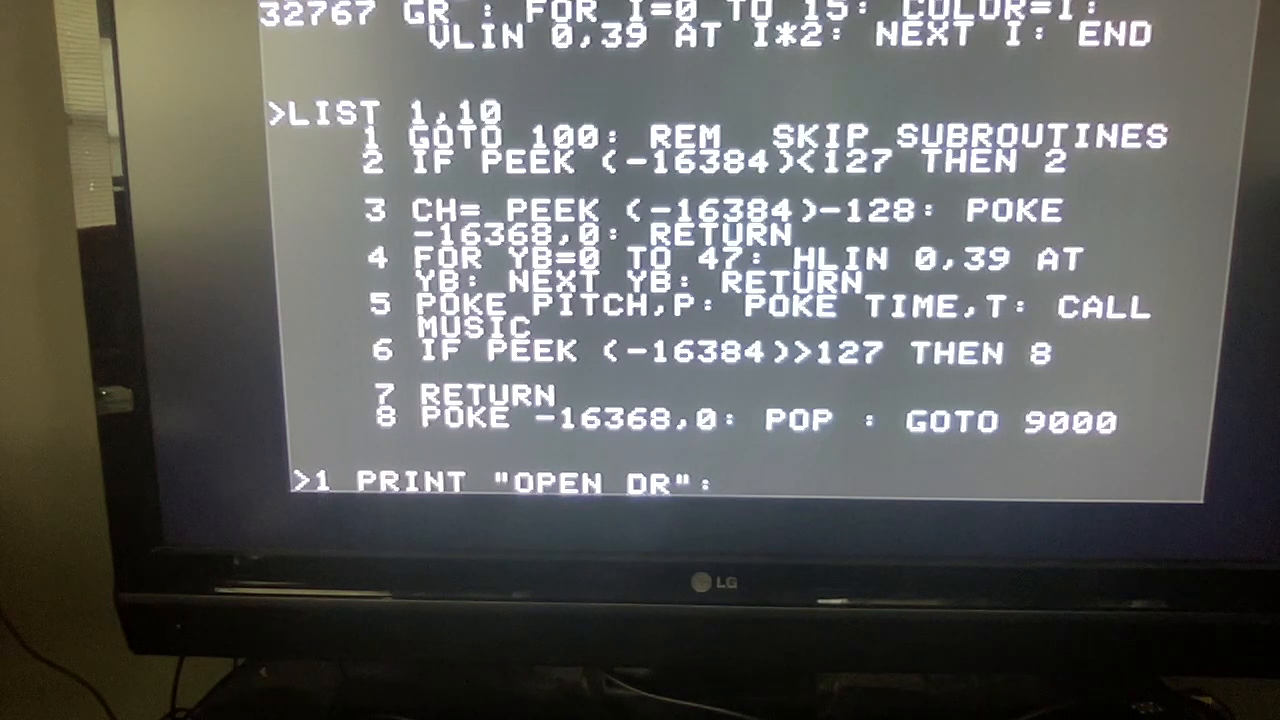
text(PRINT)
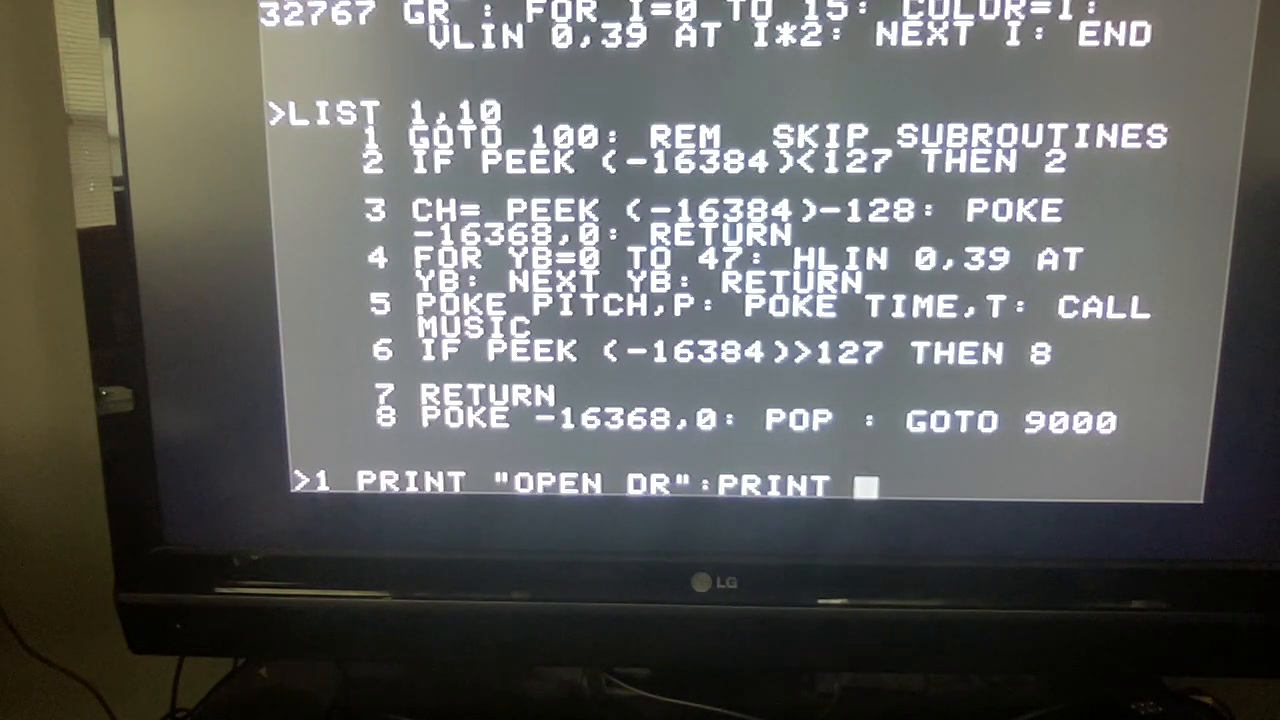
text(")
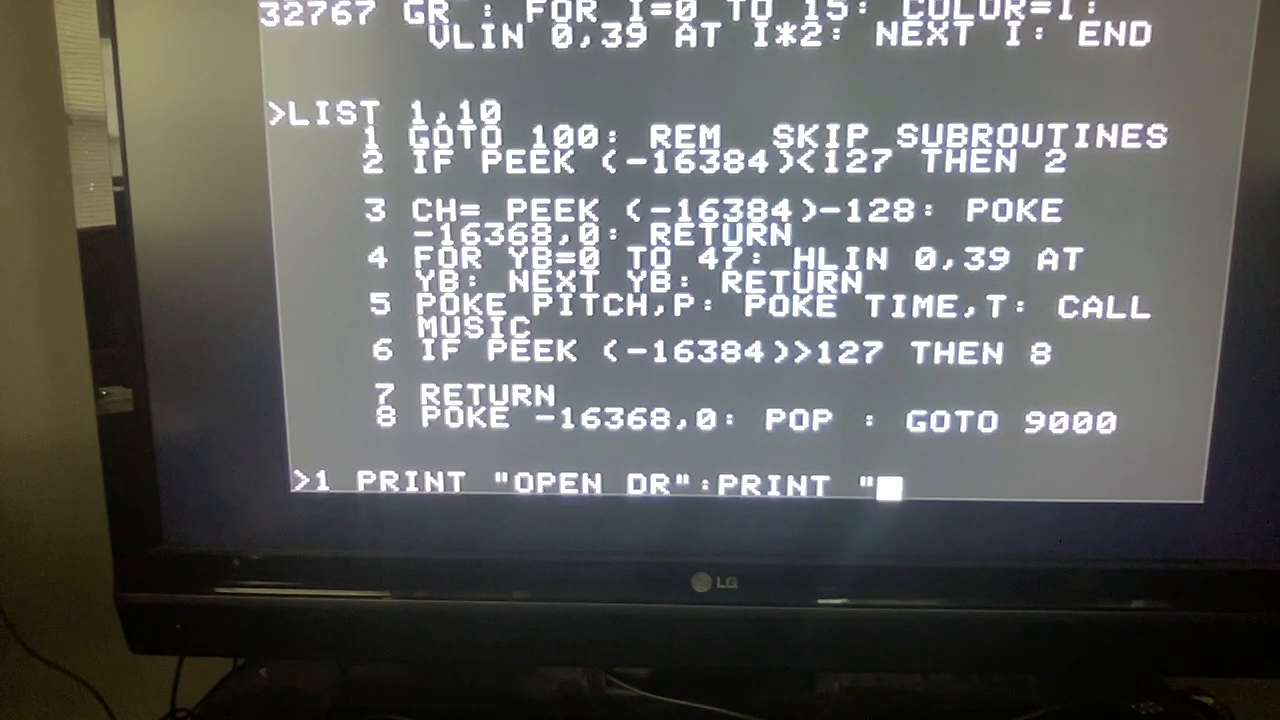
text(WRITE DR)
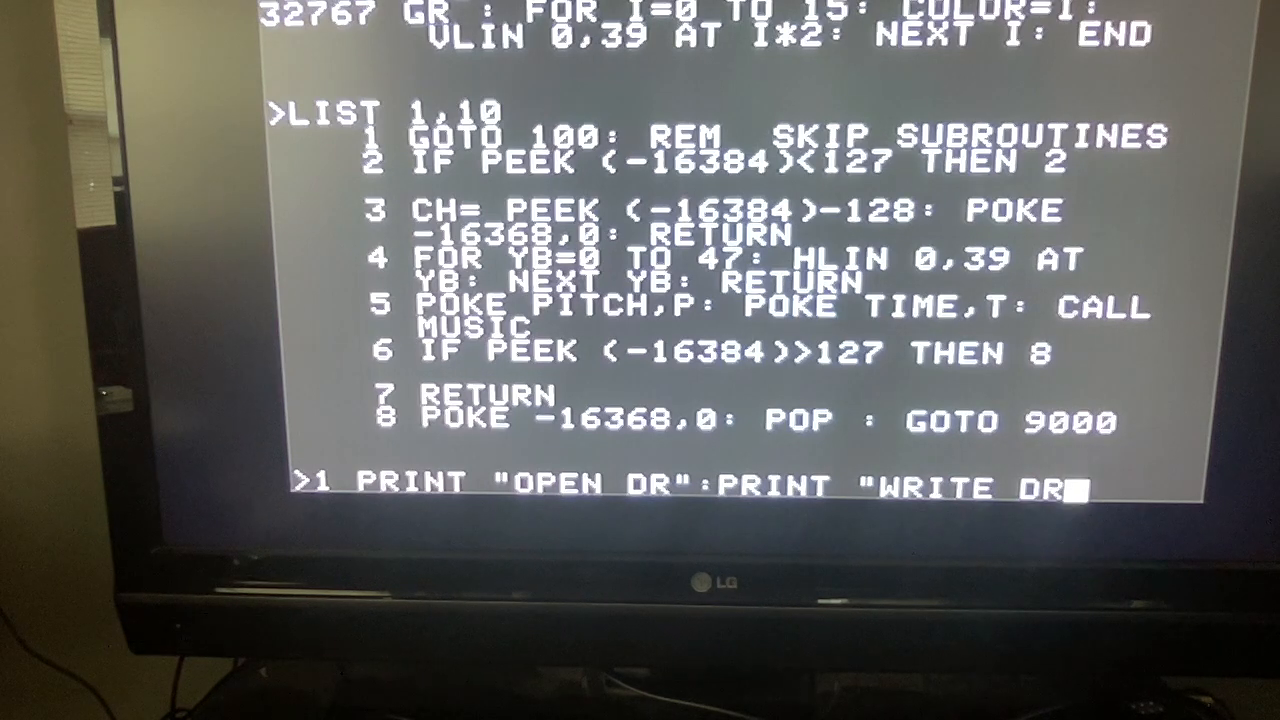
text(:LIST:PRINT)
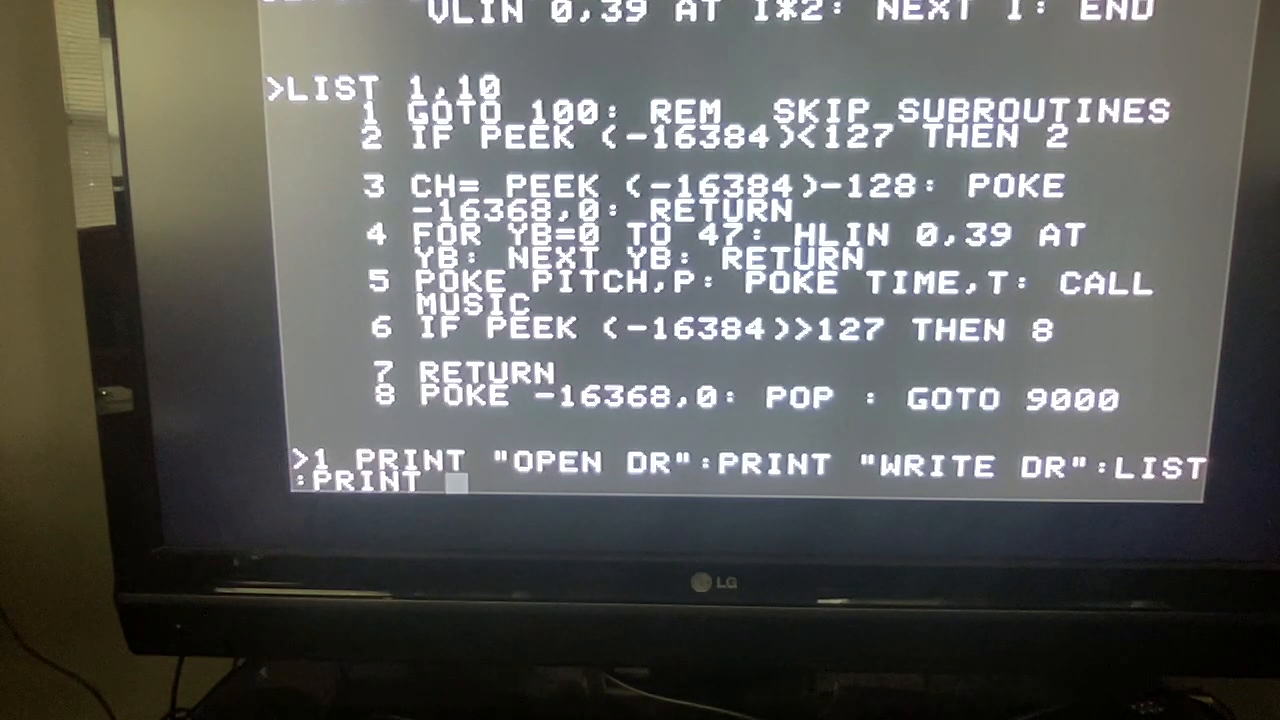
text("")
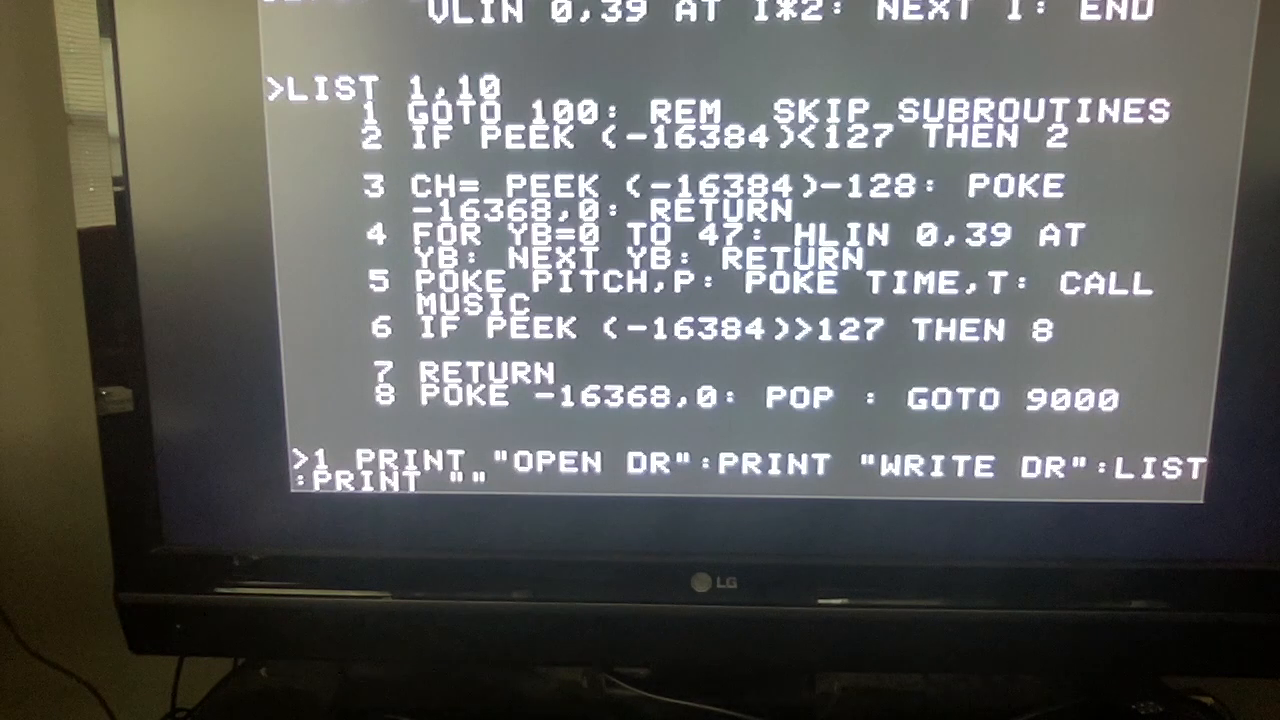
text(C)
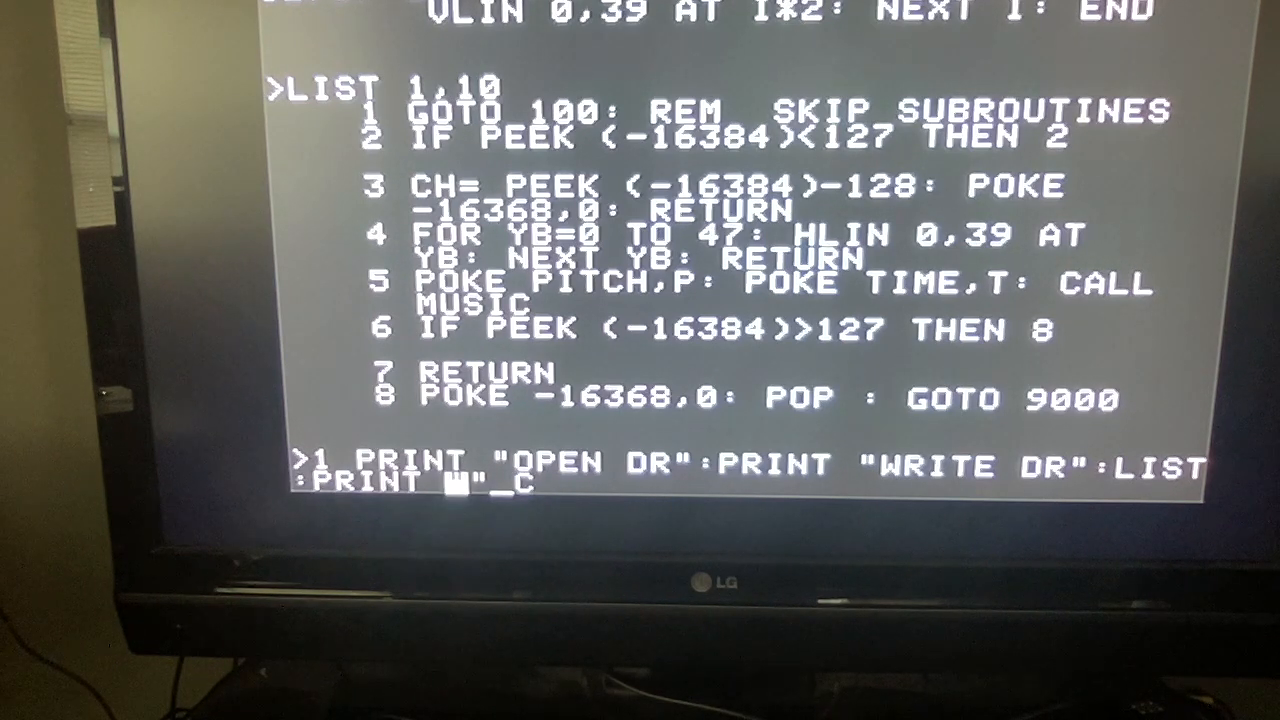
key(Return)
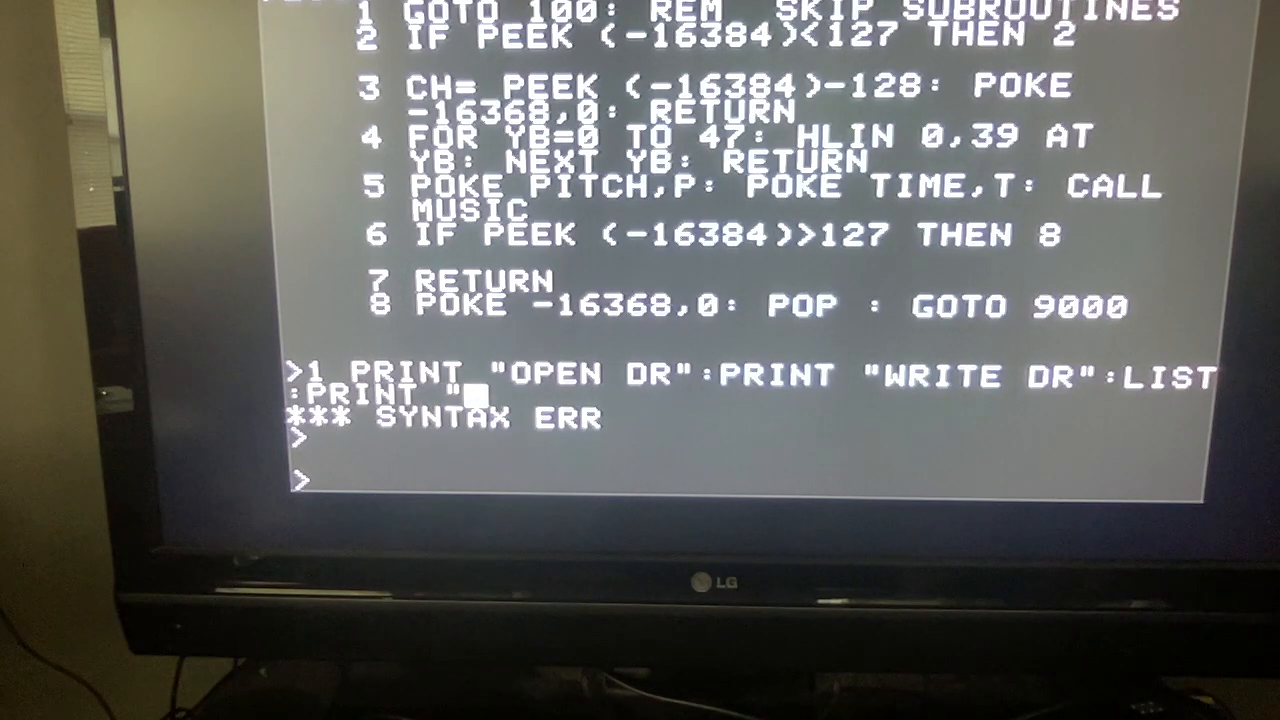
Step: Complete line 1 with CLOSE":END, then show the disk CATALOG of five files on volume 254
text(CLOSE")
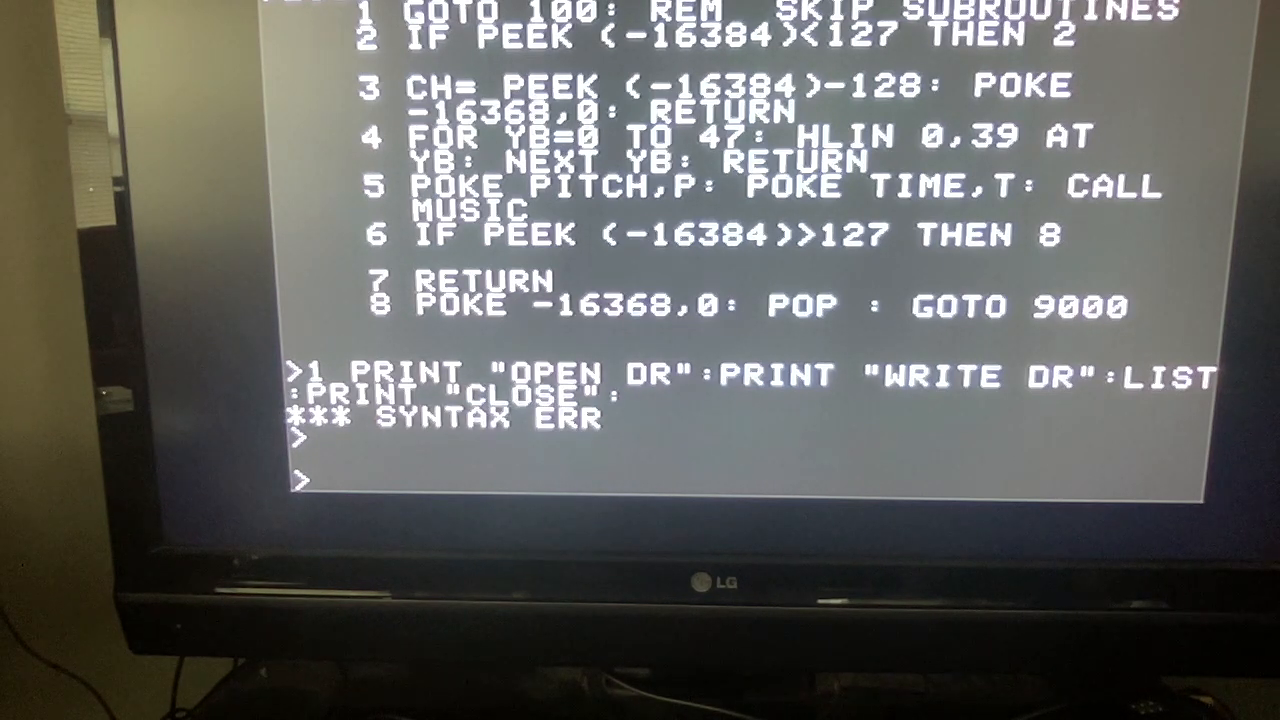
text(:END)
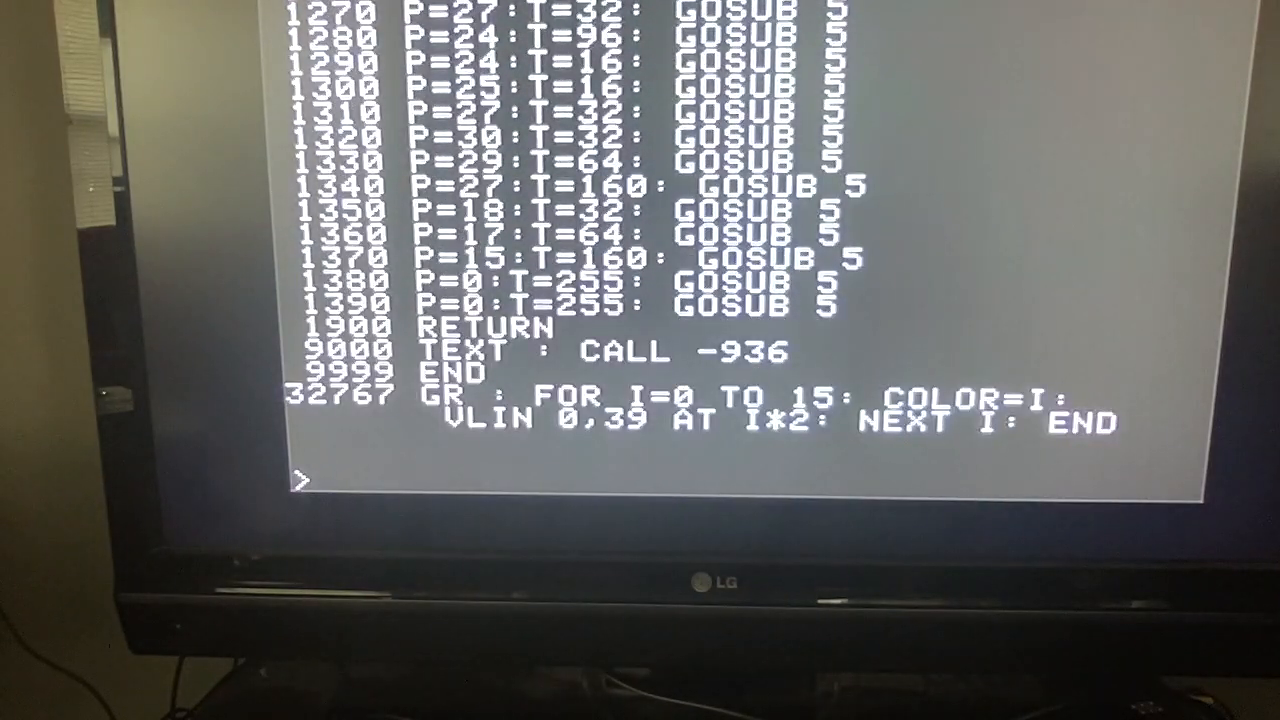
text(CATALOG)
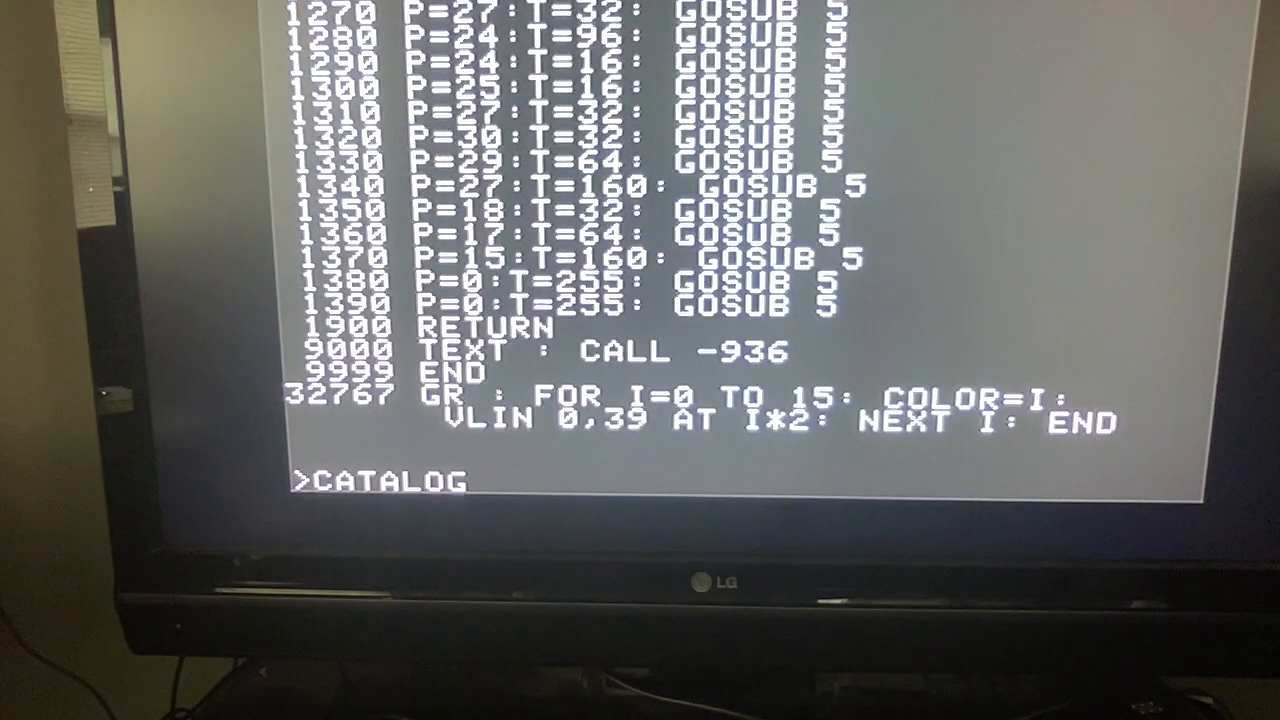
key(Return)
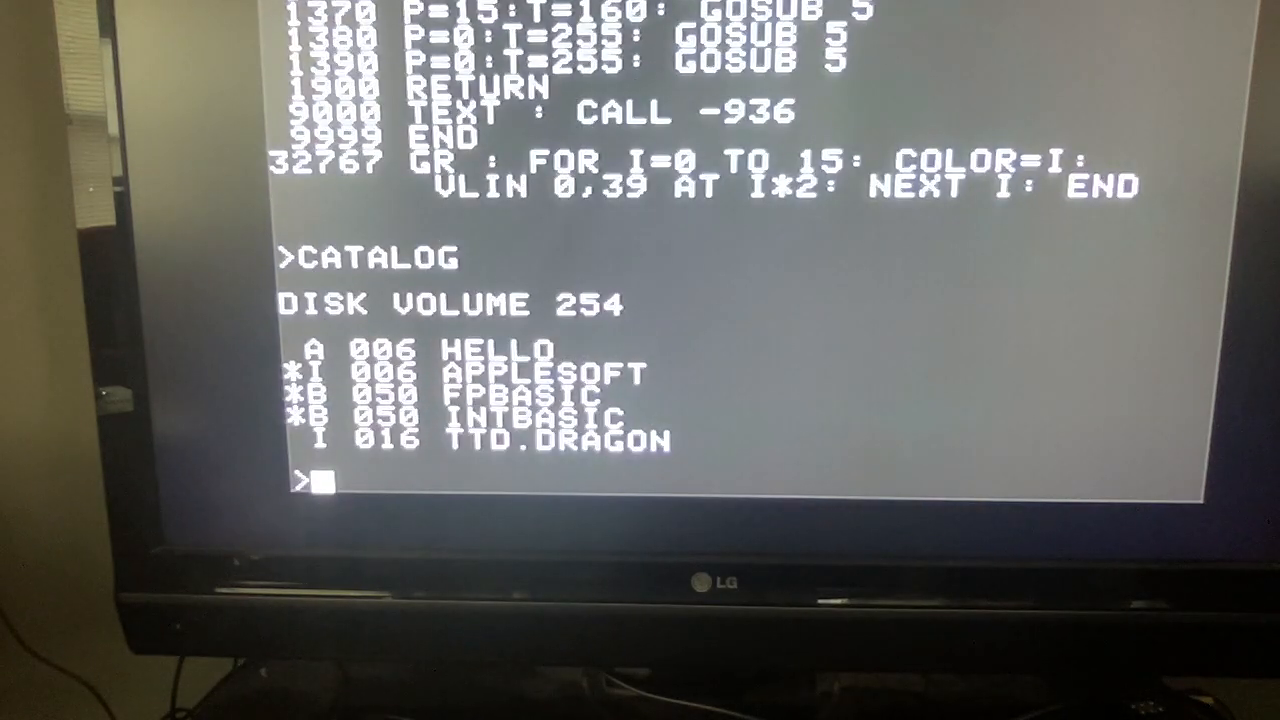